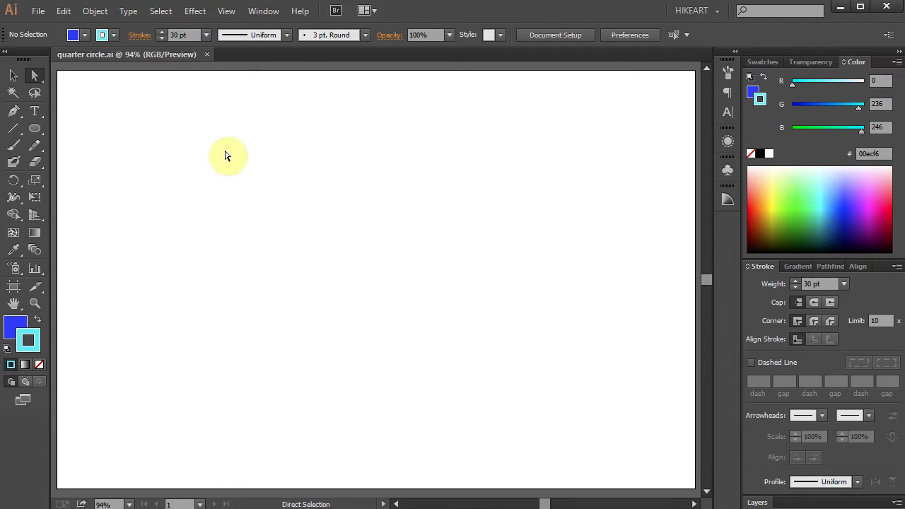
# Enable Smart Guides from the View menu
pyautogui.click(226, 11)
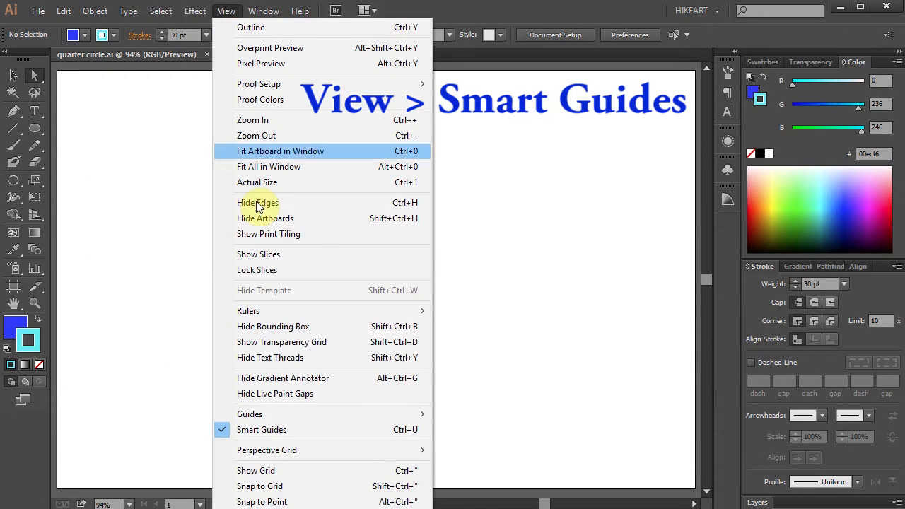
pyautogui.moveTo(296, 429)
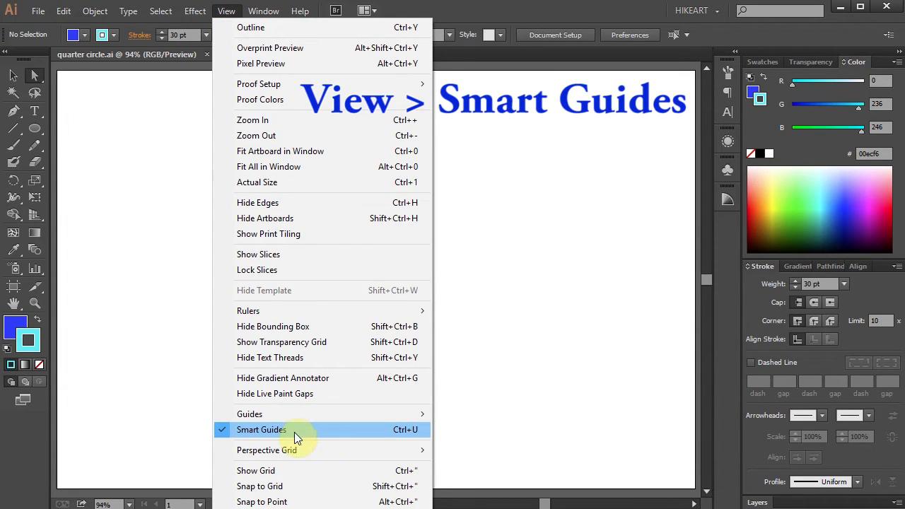
pyautogui.click(261, 429)
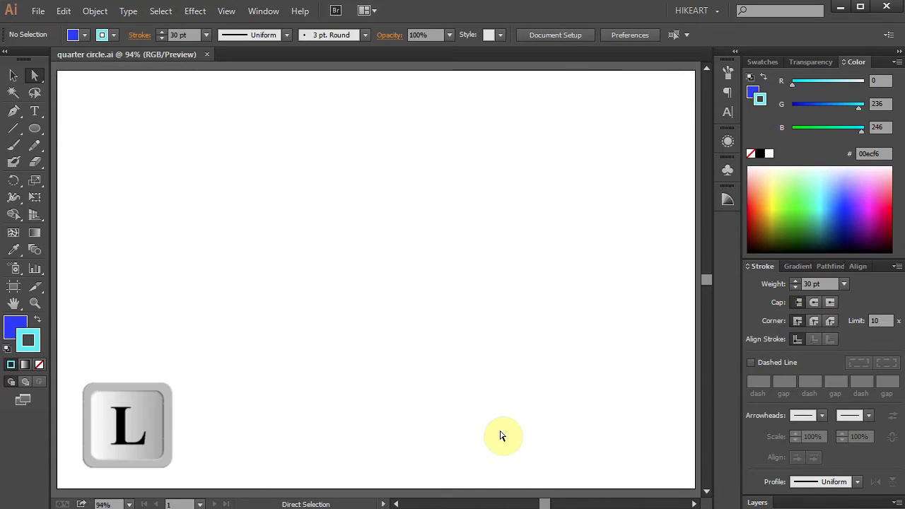
# Draw a circle outward from the artboard centre with the Ellipse tool
pyautogui.click(35, 129)
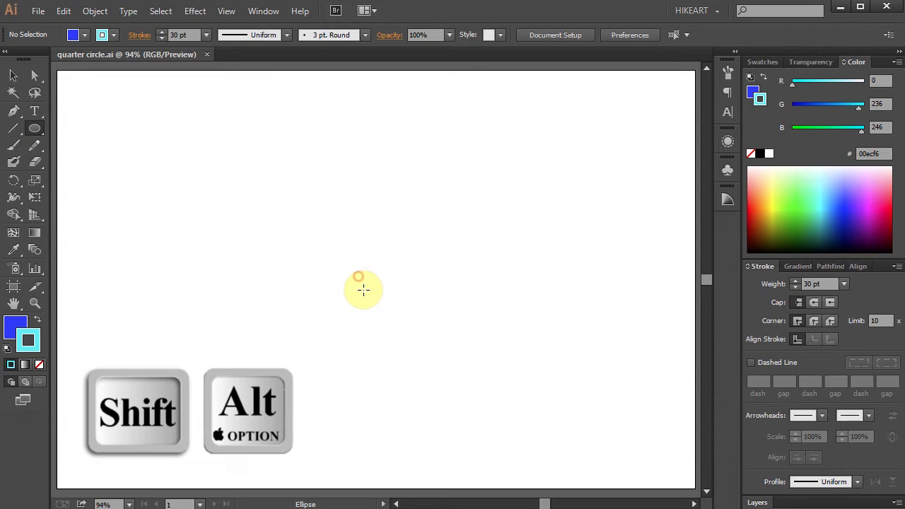
pyautogui.moveTo(357, 275); pyautogui.dragTo(488, 449)
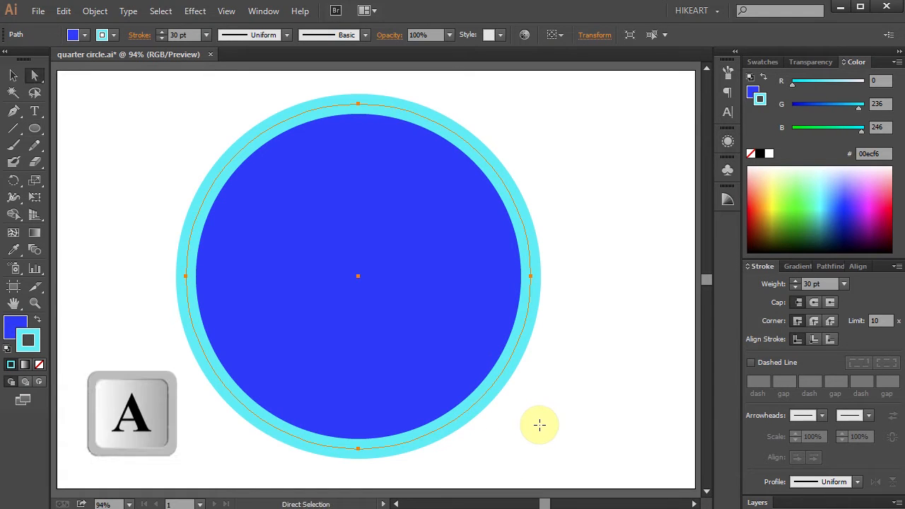
pyautogui.moveTo(543, 430)
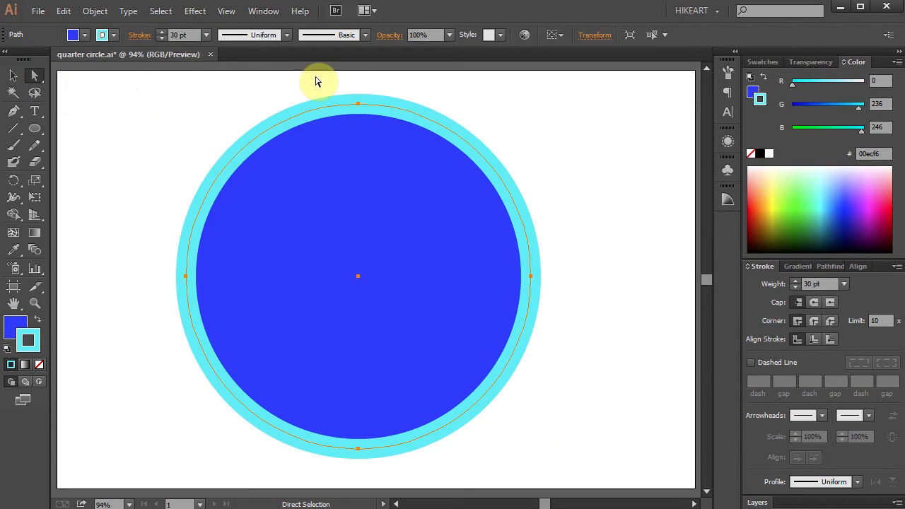
pyautogui.moveTo(372, 139)
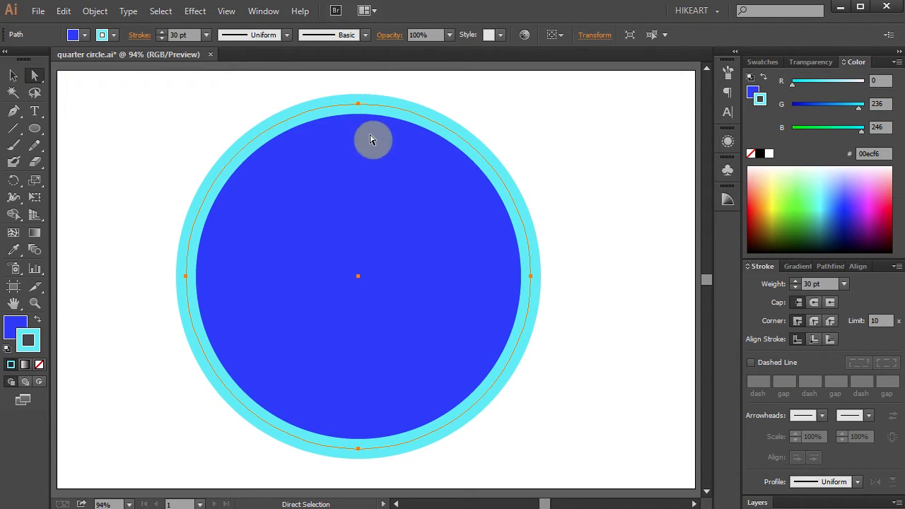
pyautogui.moveTo(367, 97)
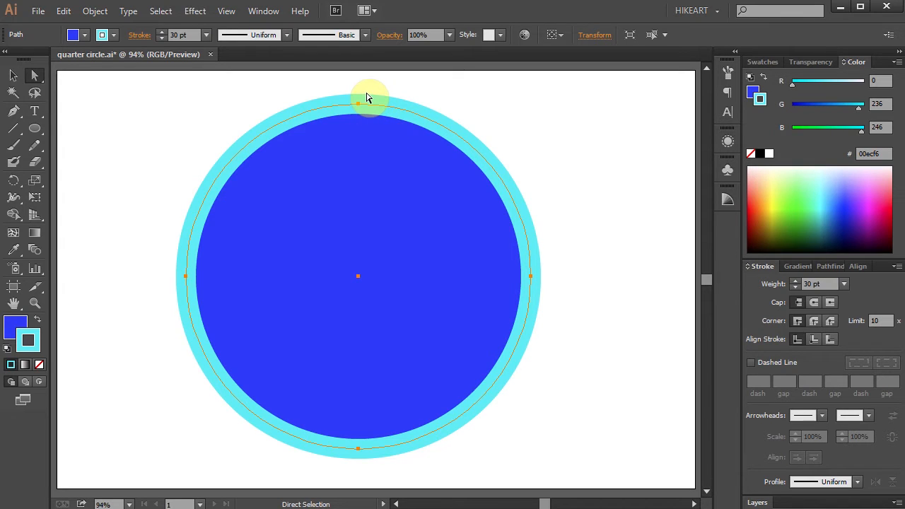
pyautogui.moveTo(336, 83)
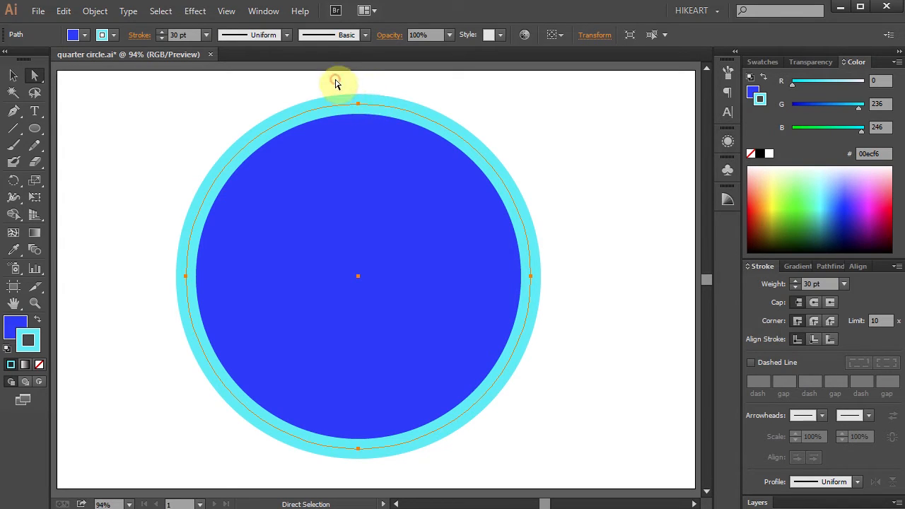
# Delete the circle's top anchor point, leaving an open semicircle
pyautogui.click(357, 104)
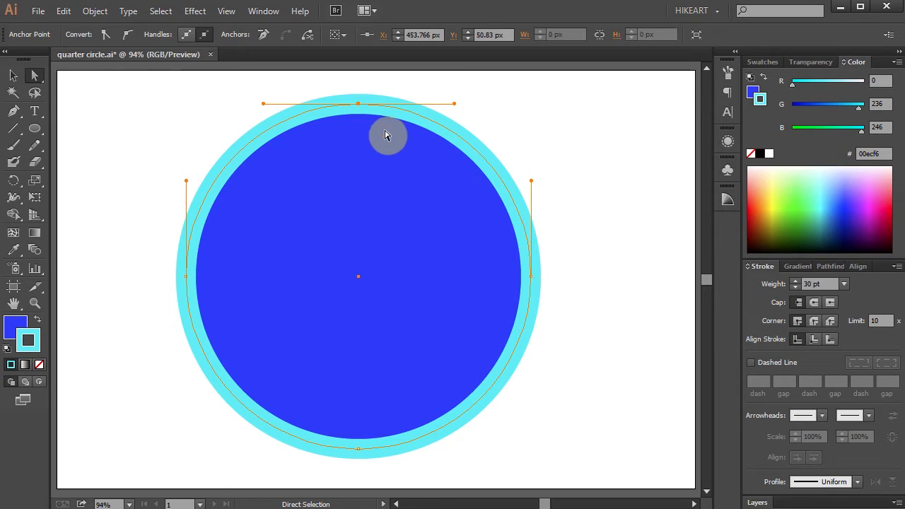
pyautogui.moveTo(371, 118)
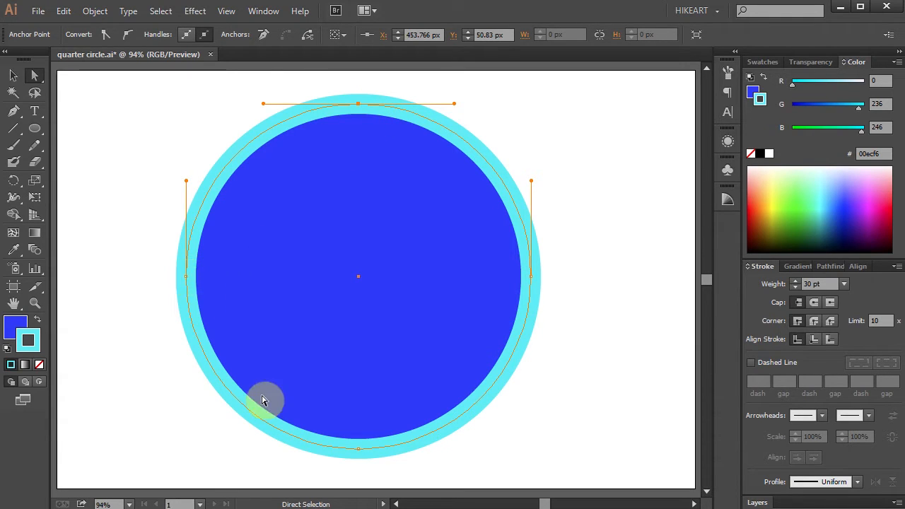
pyautogui.moveTo(538, 330)
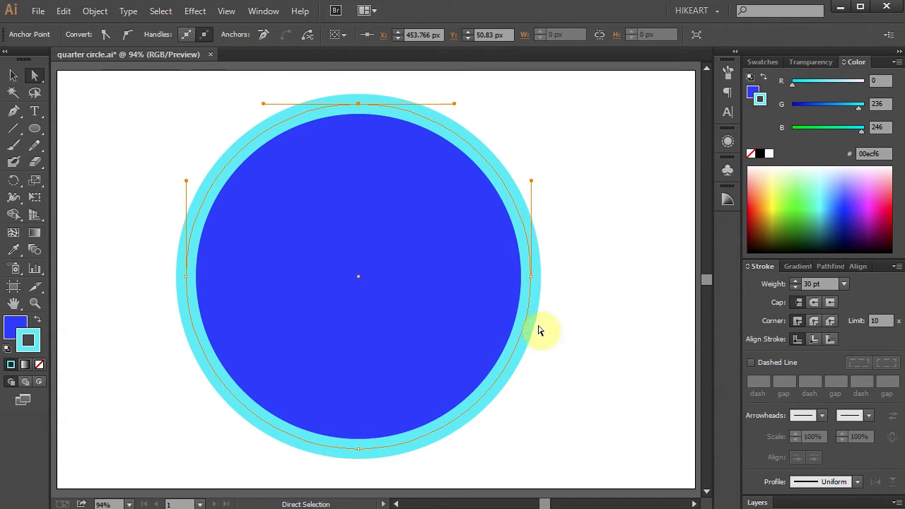
pyautogui.moveTo(350, 109)
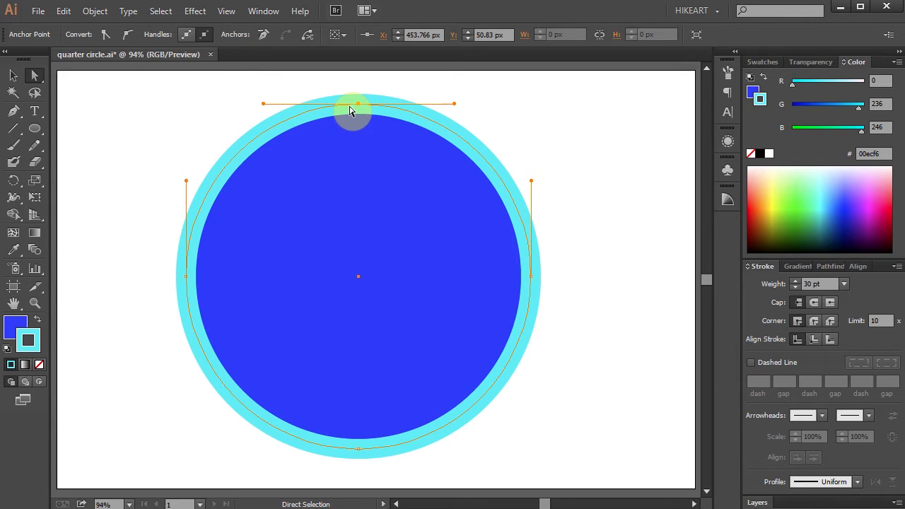
pyautogui.press('Delete')
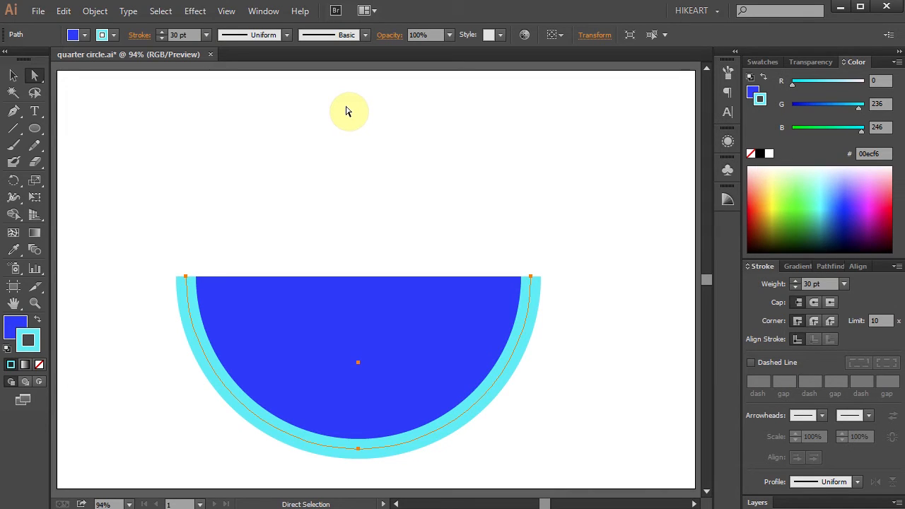
pyautogui.moveTo(366, 135)
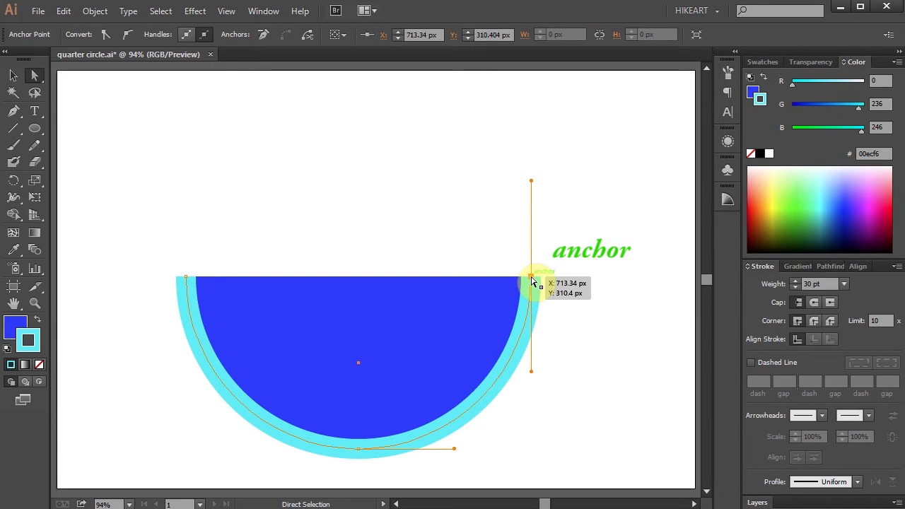
# Shift-drag the semicircle's right endpoint horizontally to the top centre
pyautogui.press('shift')
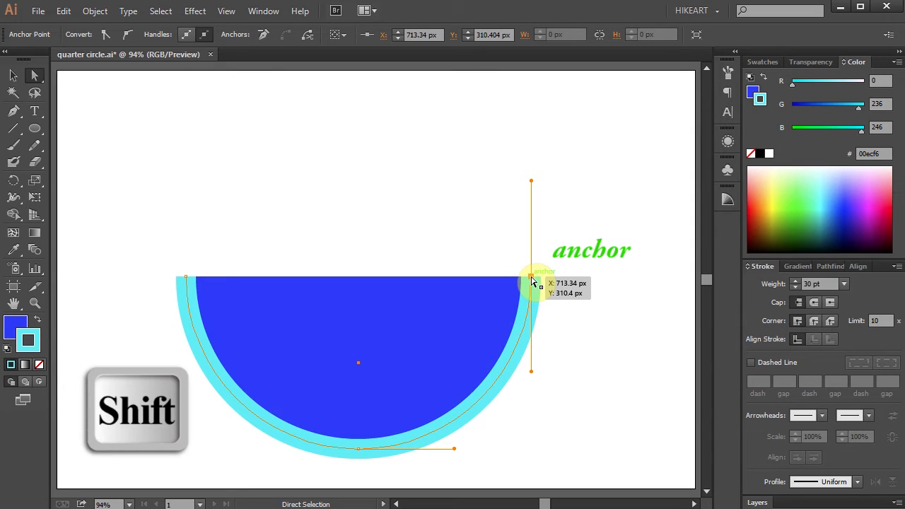
pyautogui.moveTo(531, 281); pyautogui.dragTo(358, 277)
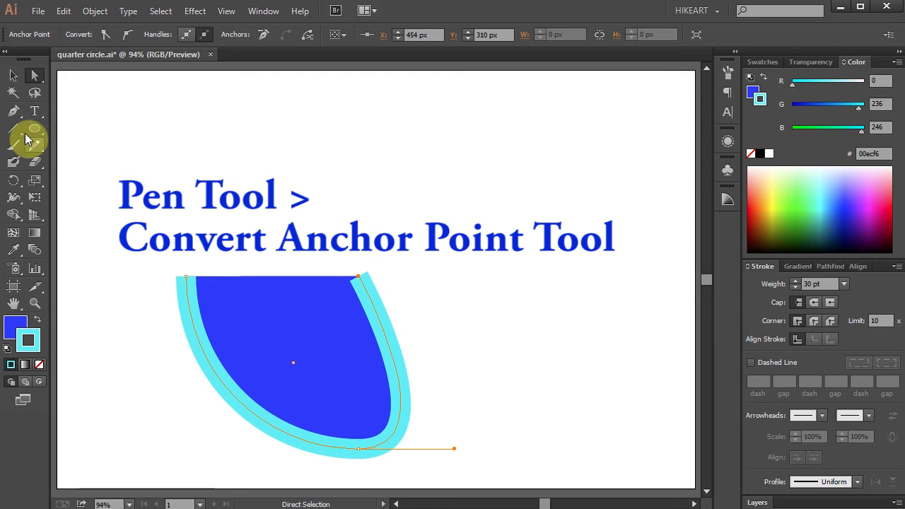
# Choose the Convert Anchor Point Tool from the Pen tool flyout
pyautogui.click(13, 110)
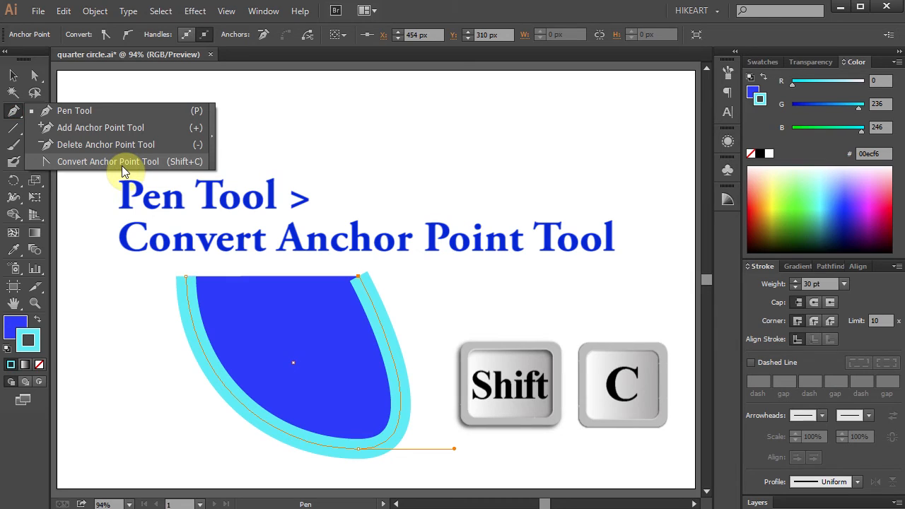
pyautogui.click(108, 161)
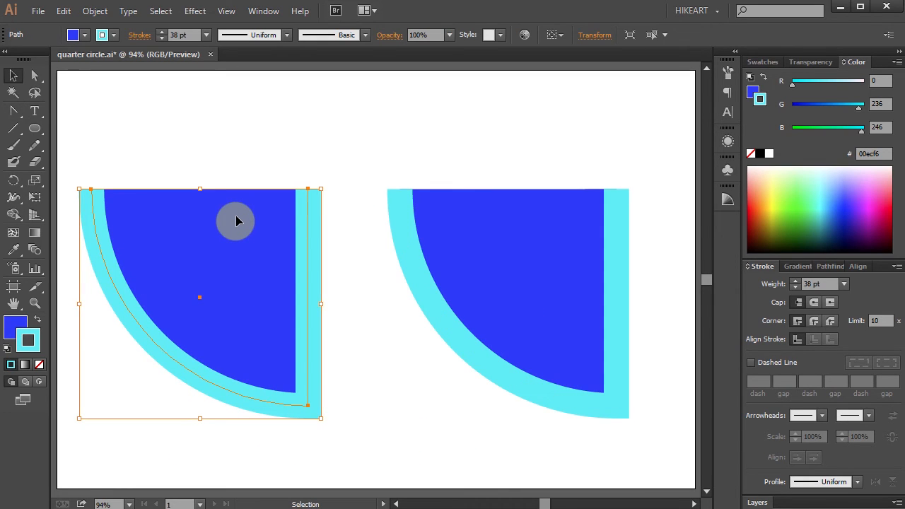
pyautogui.moveTo(40, 378)
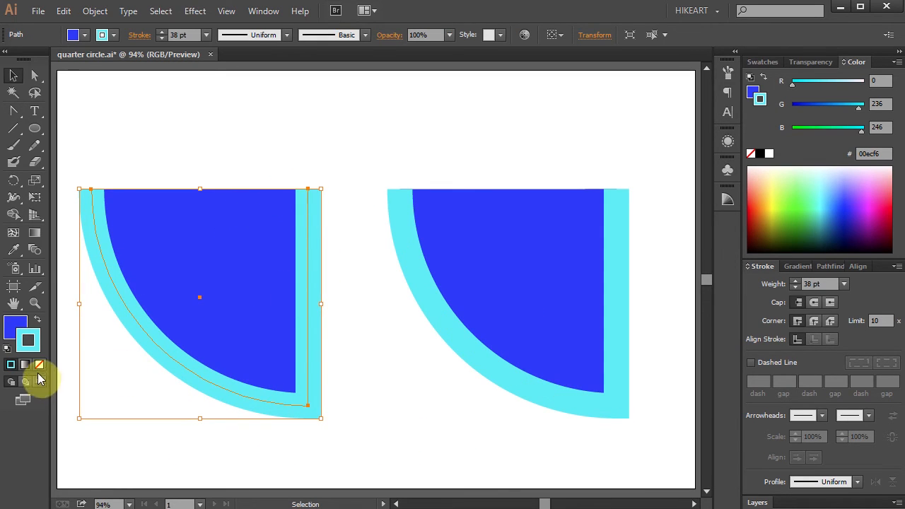
pyautogui.moveTo(40, 366)
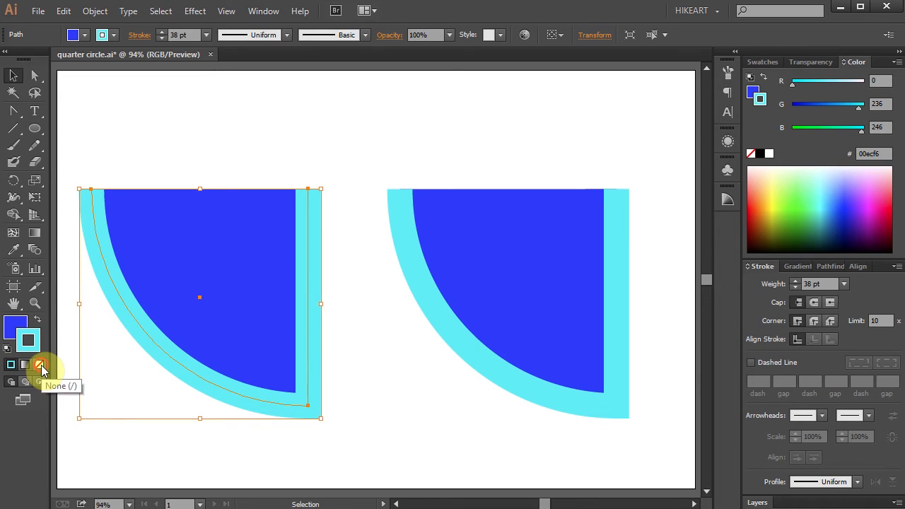
# Set the left quarter circle's stroke to None, then deselect it
pyautogui.click(40, 364)
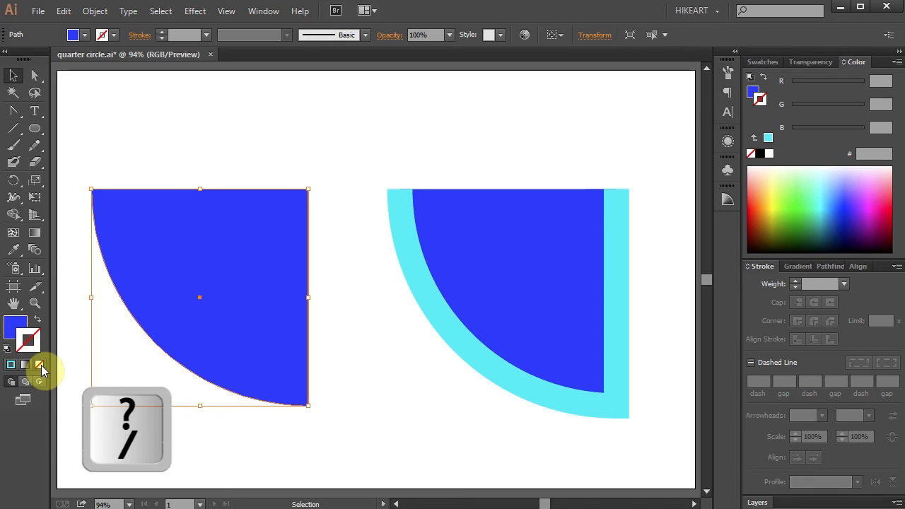
pyautogui.click(333, 364)
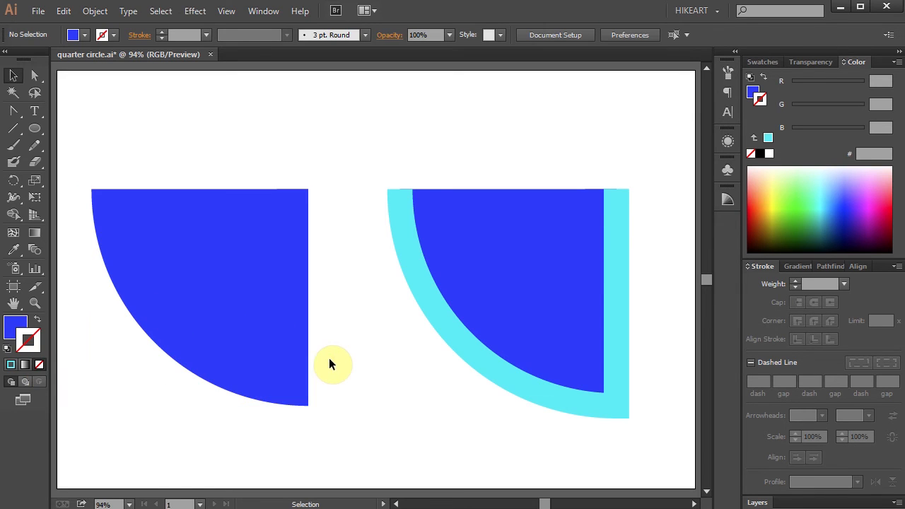
pyautogui.click(470, 352)
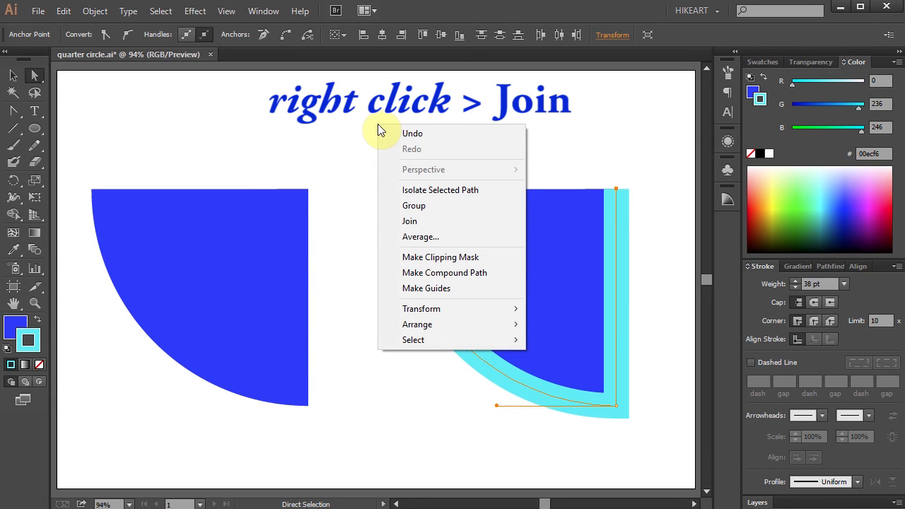
# Join the right quarter circle's open ends and set its fill to None
pyautogui.click(410, 220)
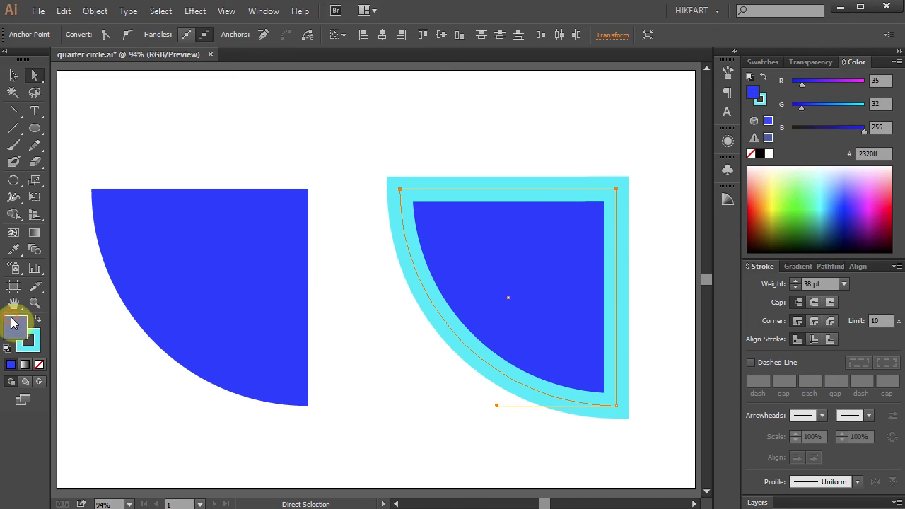
pyautogui.click(39, 364)
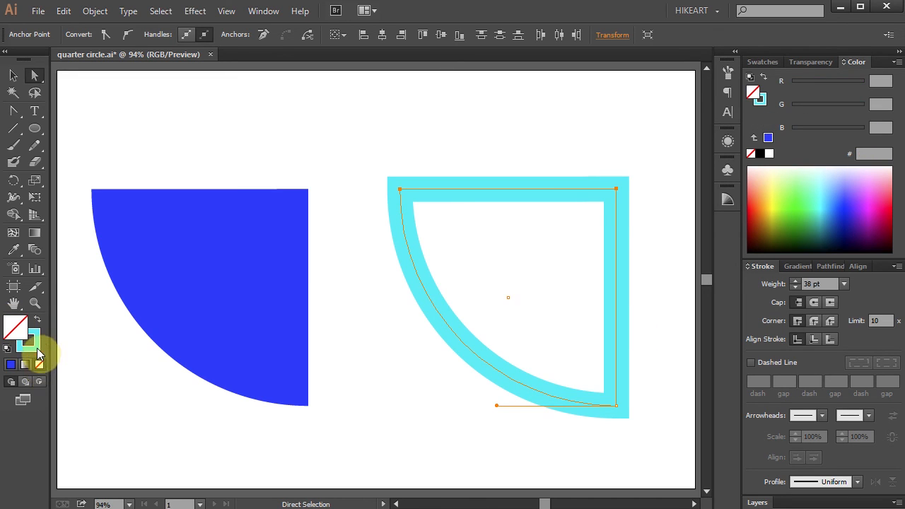
pyautogui.click(887, 209)
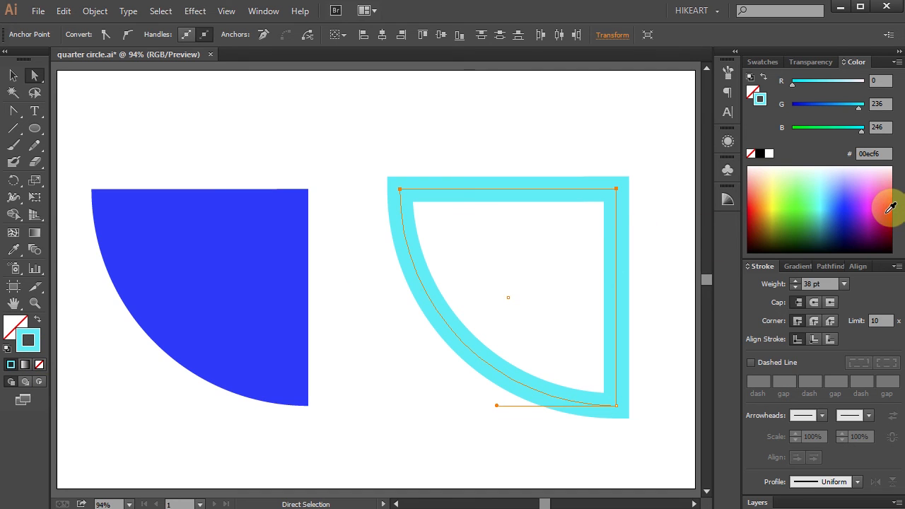